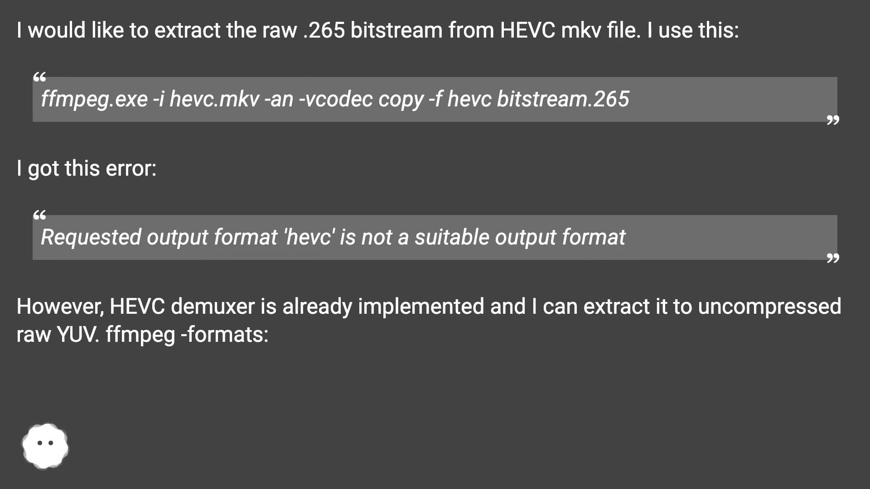
pyautogui.scroll(-3)
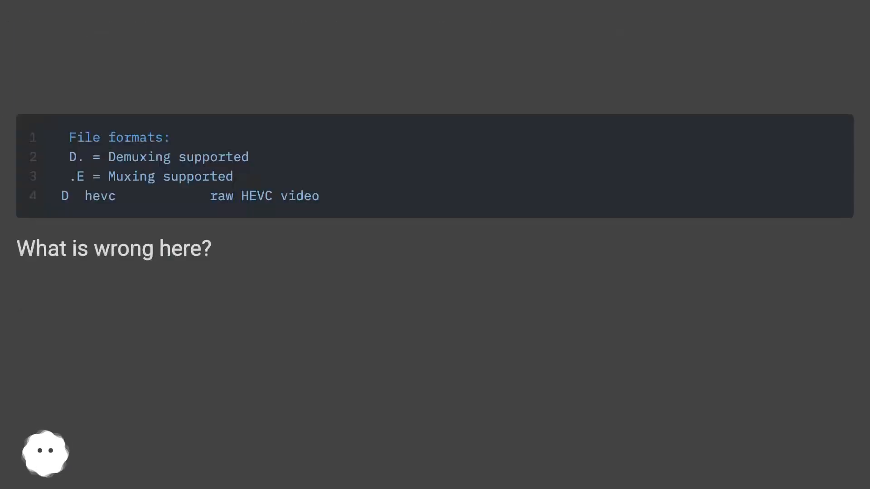